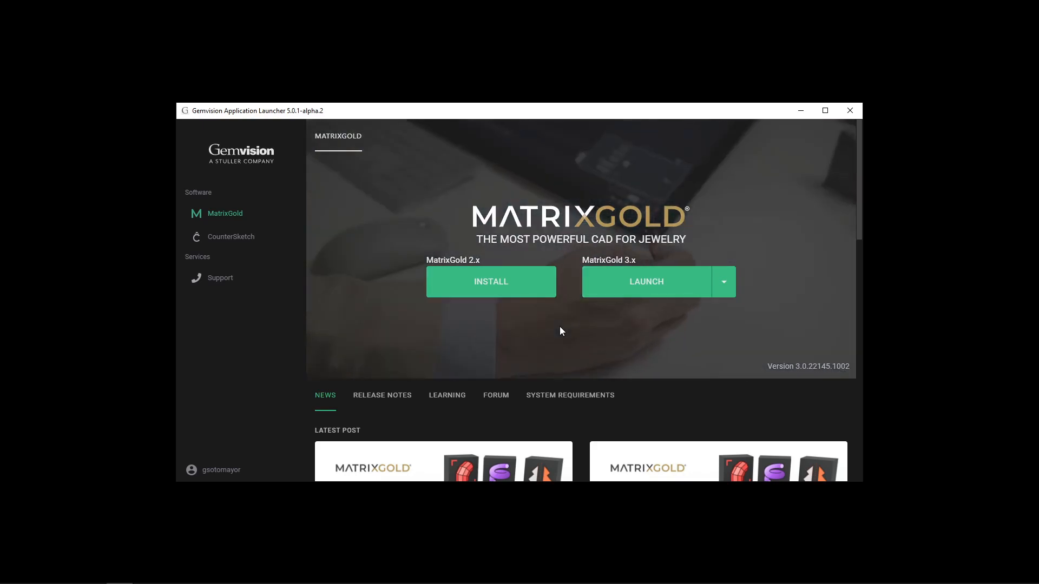
mouse_move(649, 321)
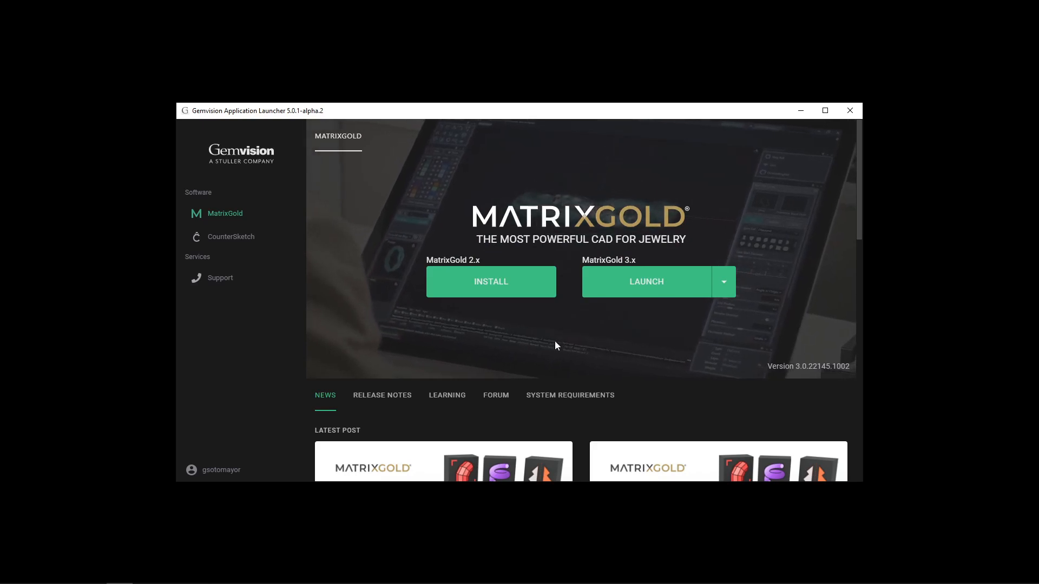
Open My Account from the user name menu to view the MatrixGold 2.x licenses.
click(220, 469)
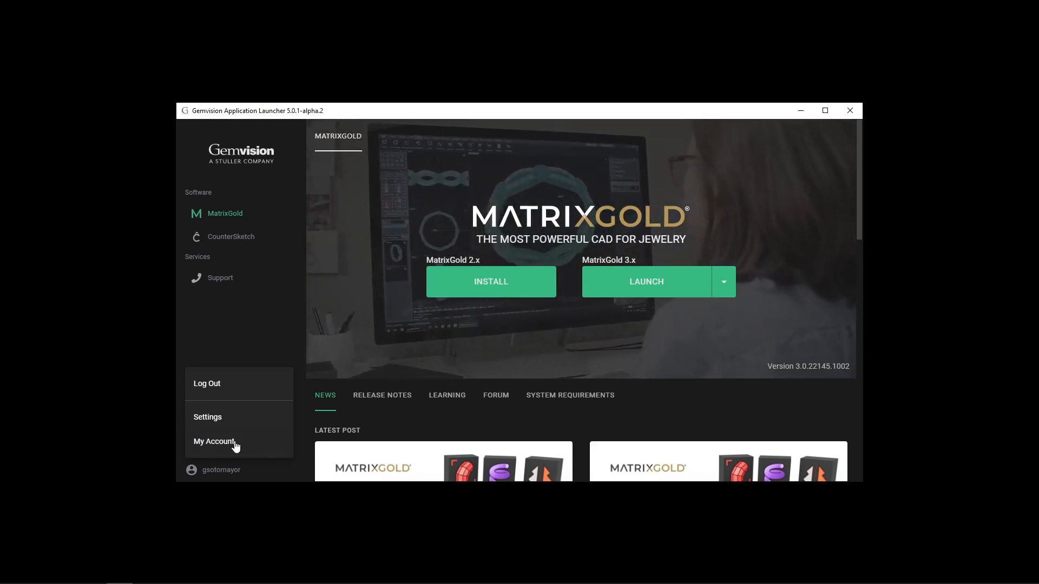
click(215, 442)
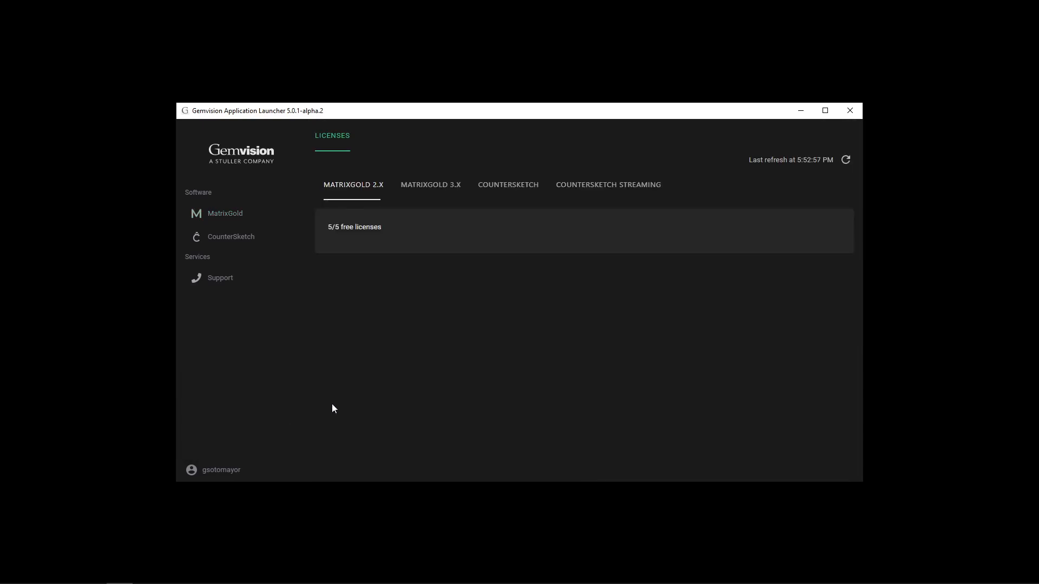
mouse_move(377, 242)
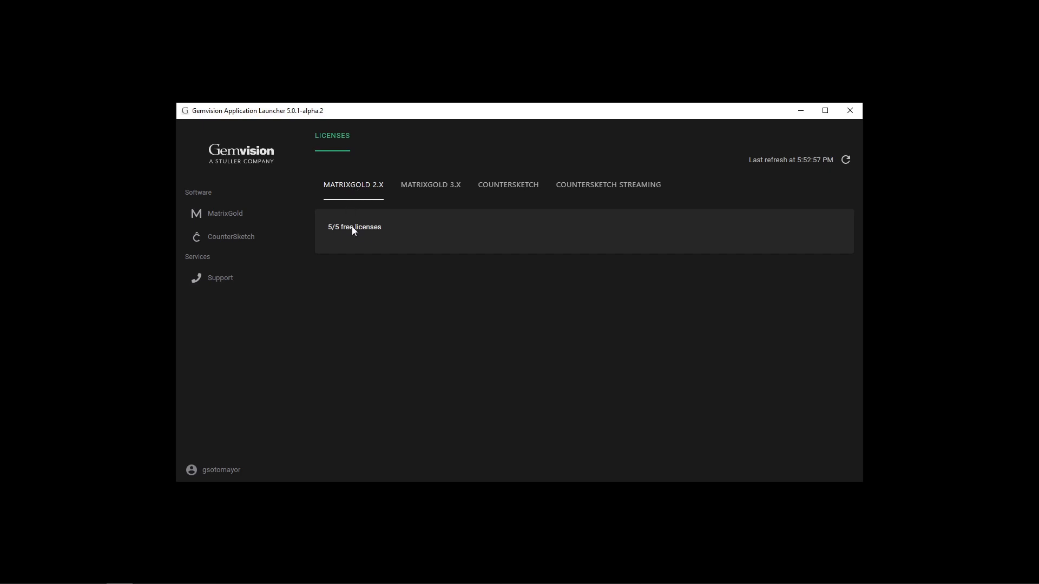
mouse_move(365, 235)
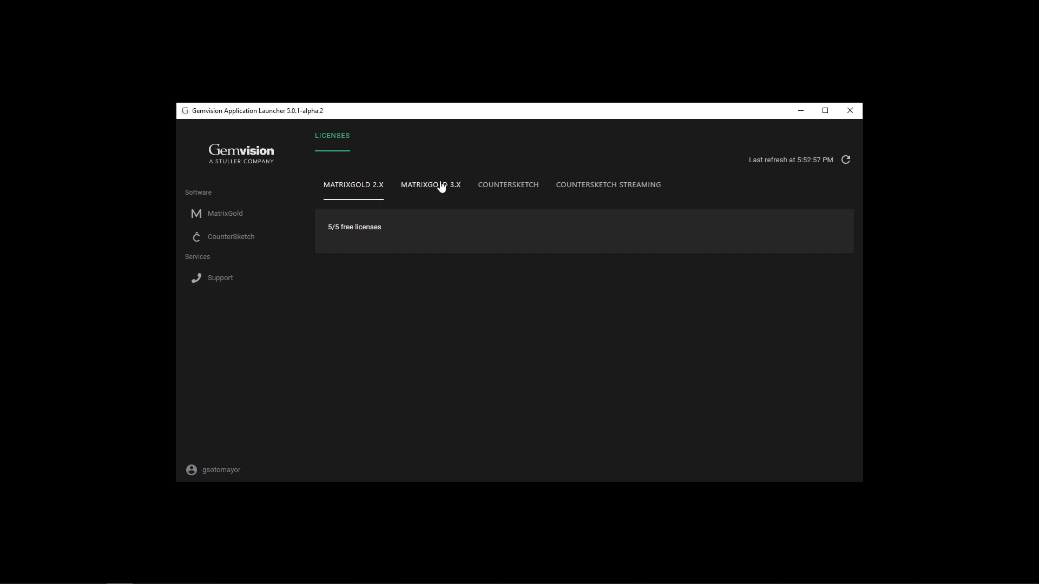
Switch to the MatrixGold 3.x tab showing 5/6 free licenses and one activation.
click(430, 185)
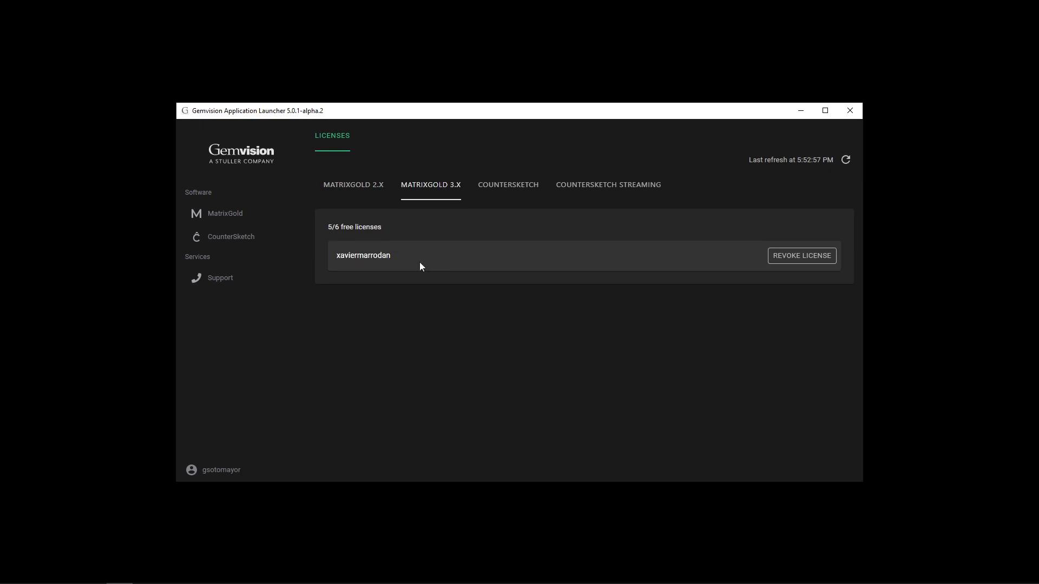
mouse_move(375, 234)
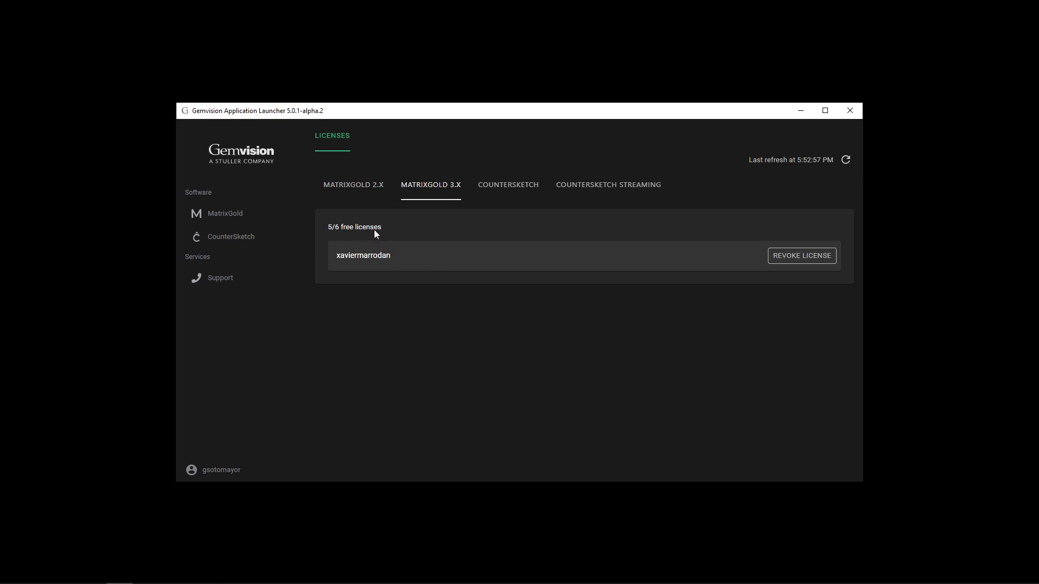
mouse_move(363, 248)
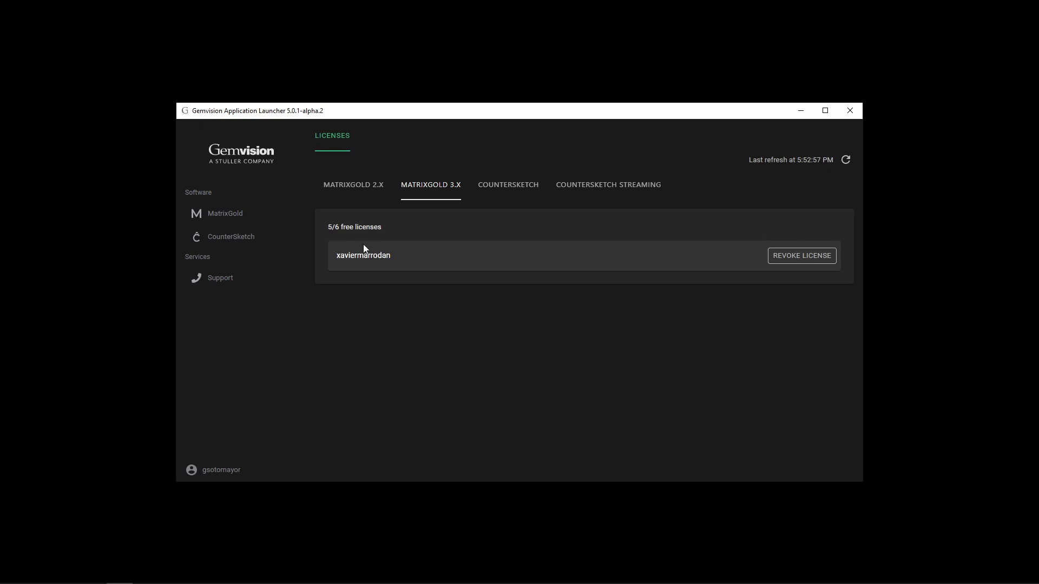
mouse_move(692, 257)
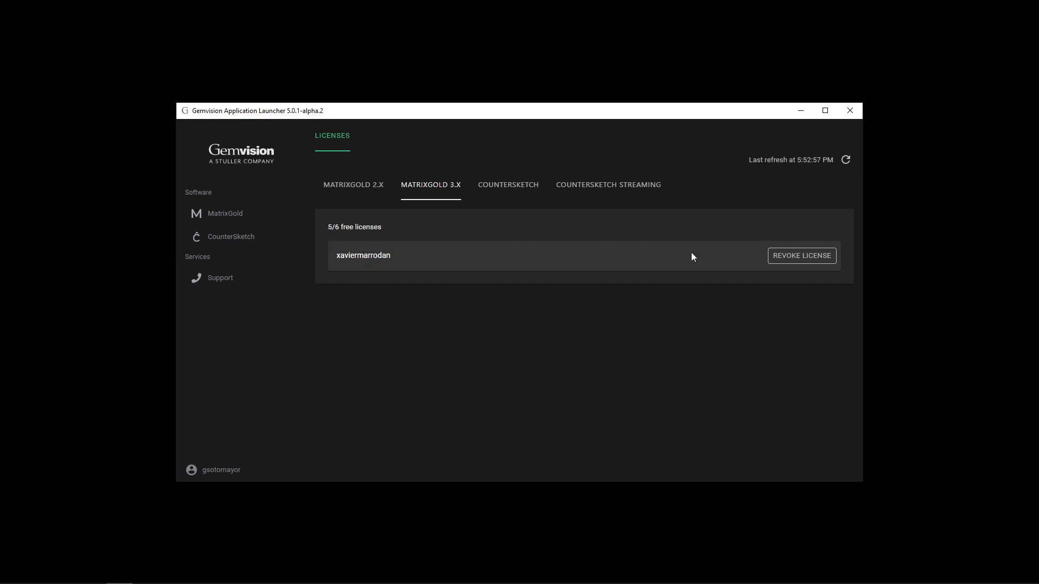
mouse_move(781, 258)
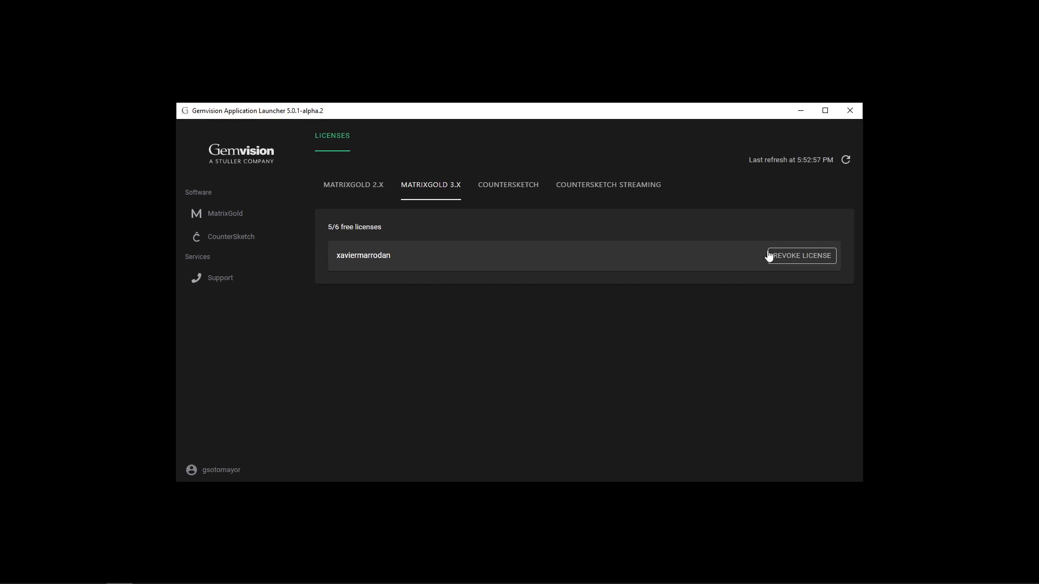
mouse_move(846, 160)
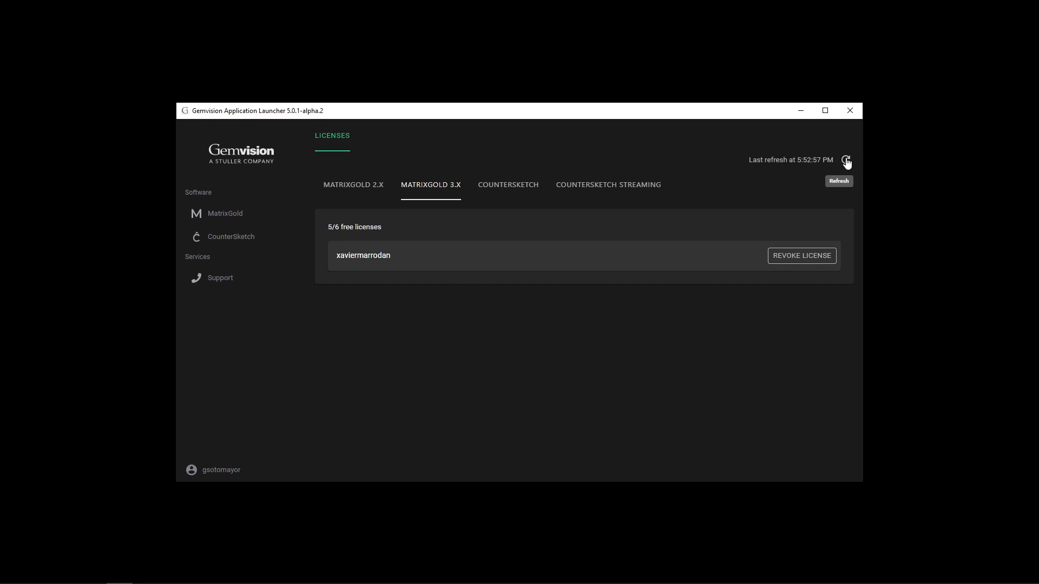
Refresh the license information twice so the last refresh reads 5:53:39 PM.
click(845, 161)
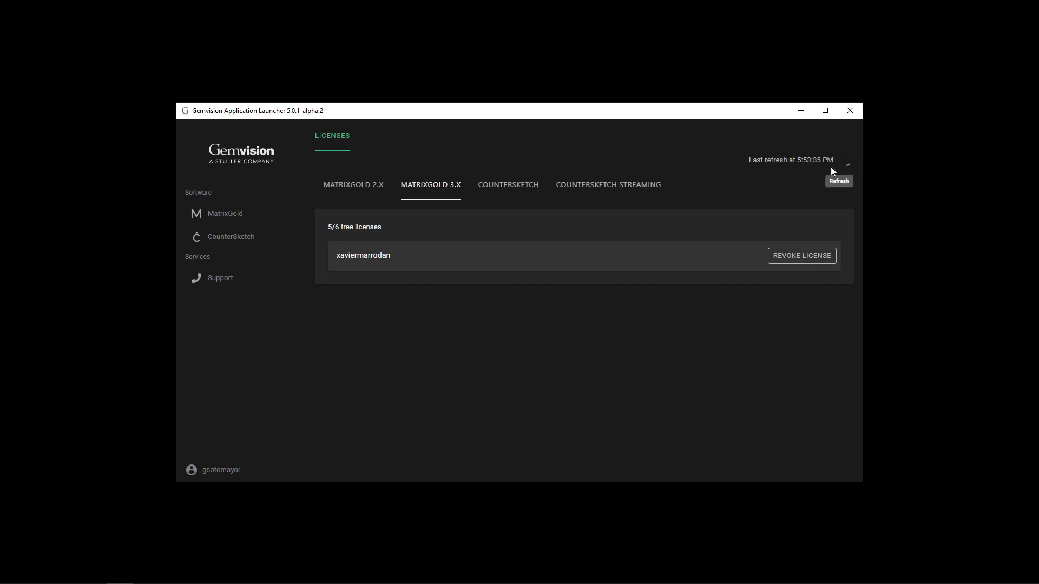
click(845, 159)
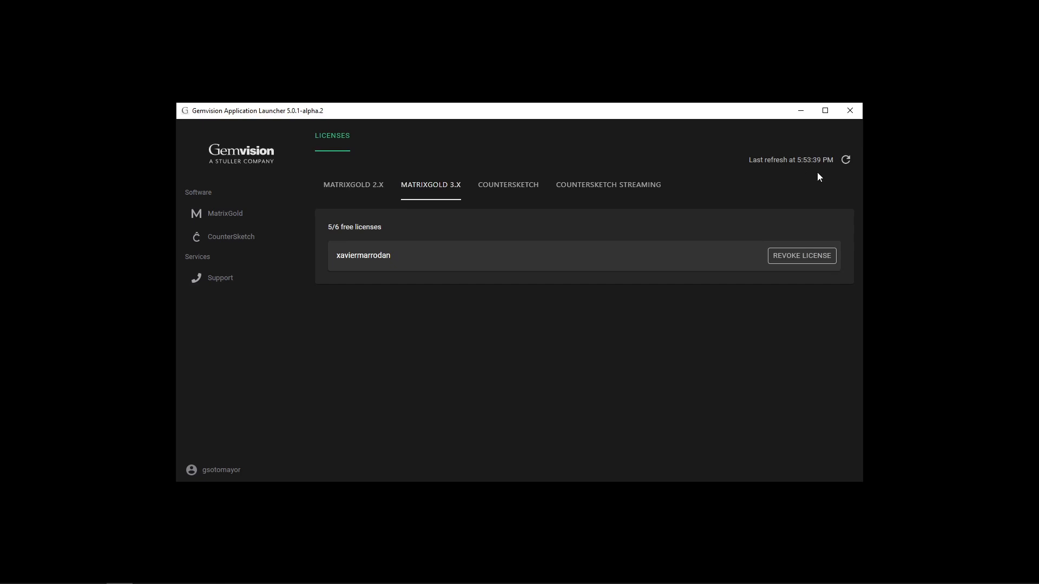